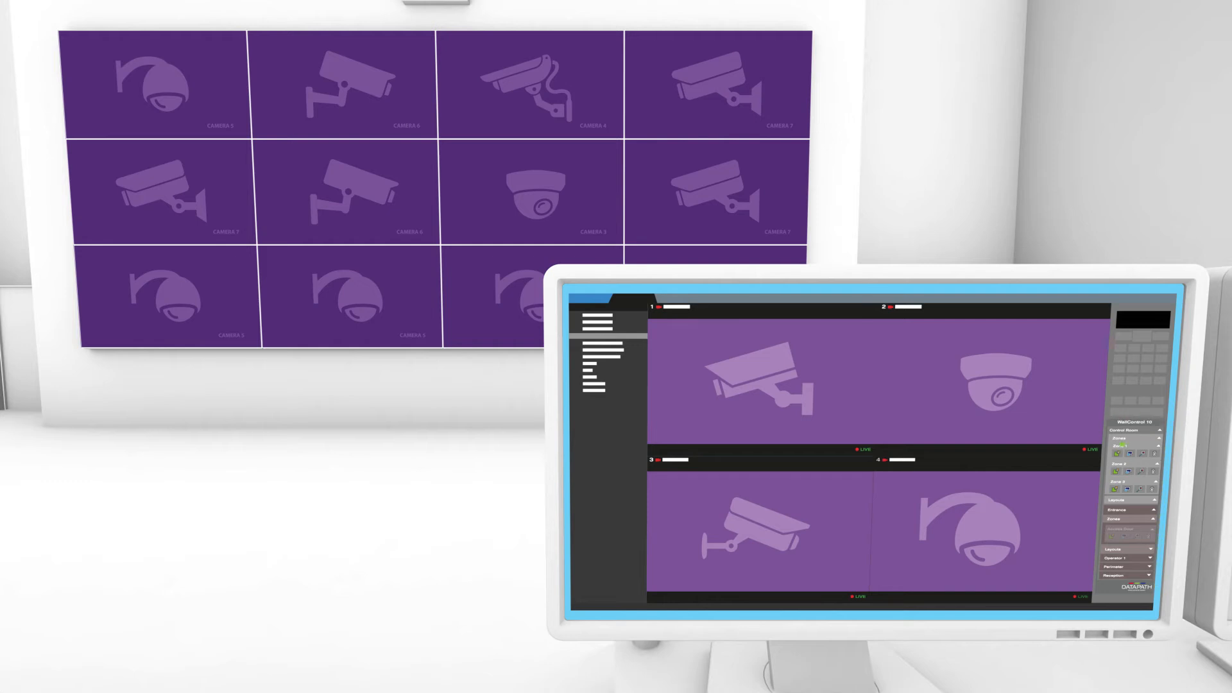
- Track the two selected workstation camera feeds onto the video wall
{"action": "left_click", "coordinate": [1129, 453]}
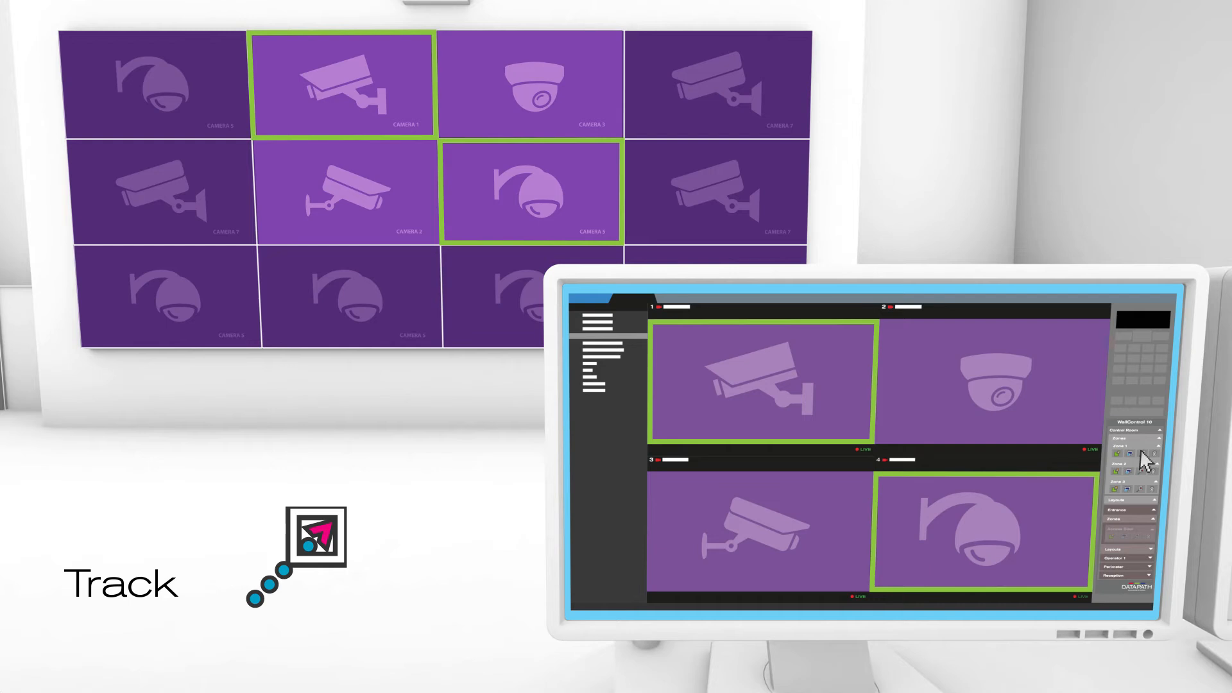
{"action": "mouse_move", "coordinate": [1144, 461]}
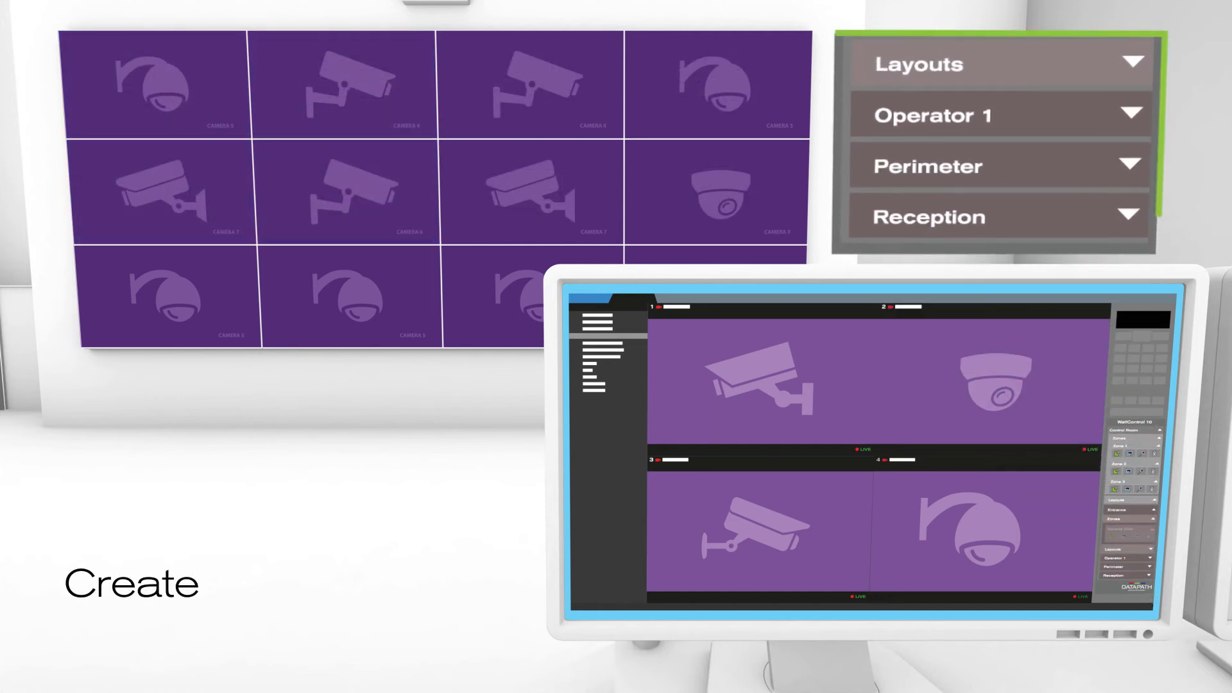
- Reveal the saved wall layouts Operator 1, Perimeter and Reception in the sidebar
{"action": "left_click", "coordinate": [1000, 116]}
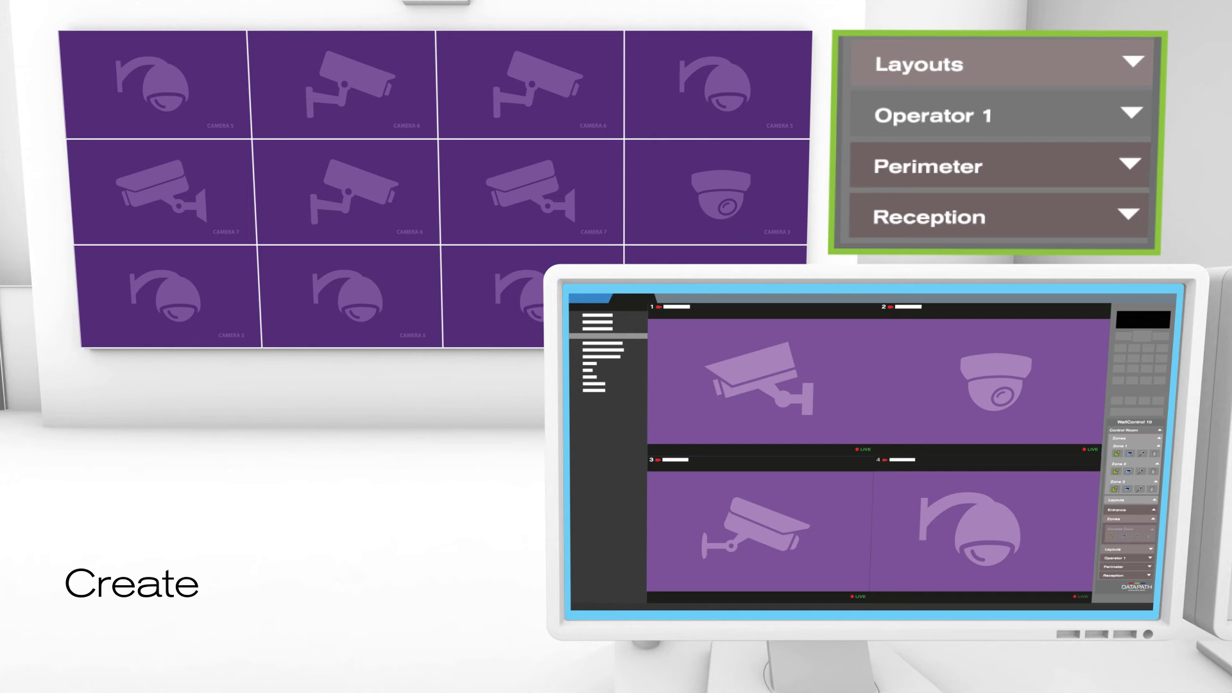